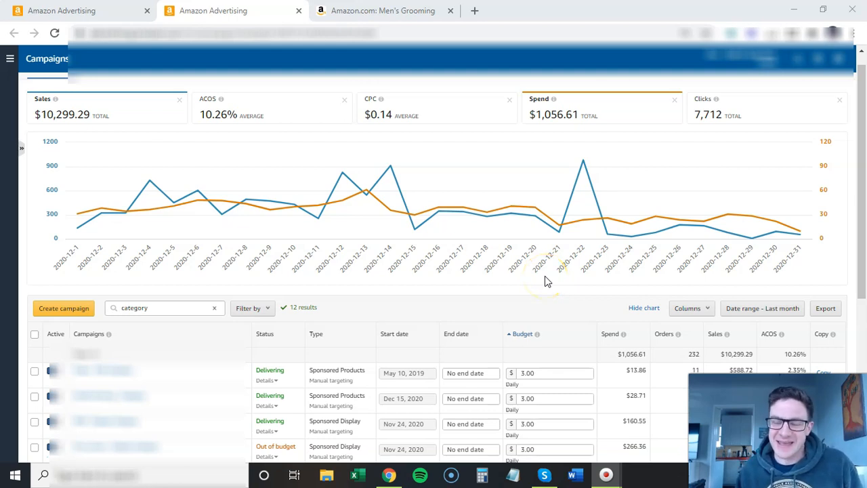
{"action": "mouse_move", "coordinate": [549, 281]}
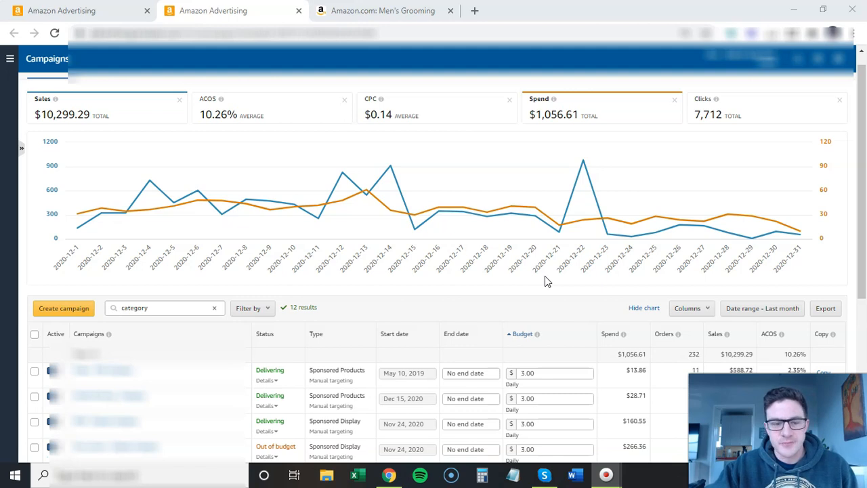
{"action": "mouse_move", "coordinate": [452, 313]}
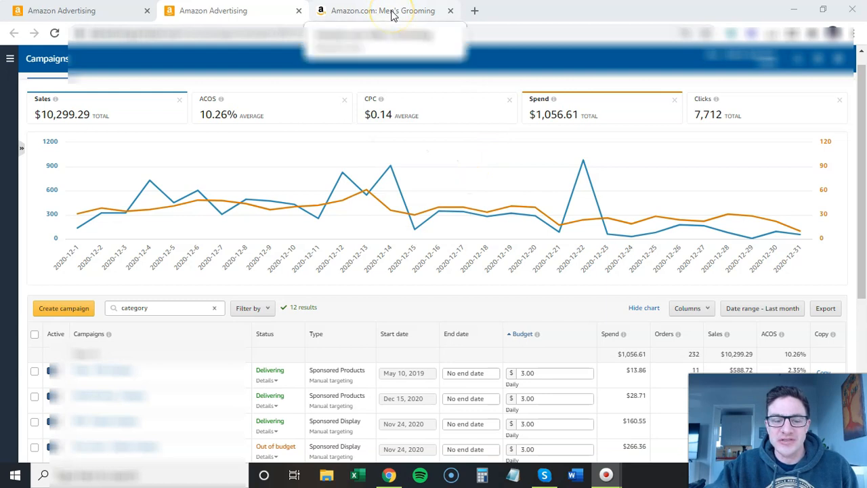
Step: Switch to the Amazon.com Men's Grooming store page tab
{"action": "left_click", "coordinate": [384, 10]}
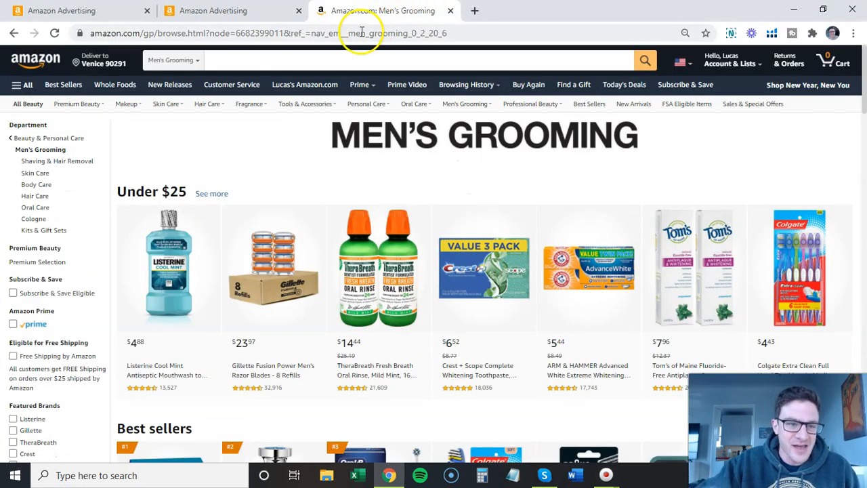
{"action": "mouse_move", "coordinate": [170, 160]}
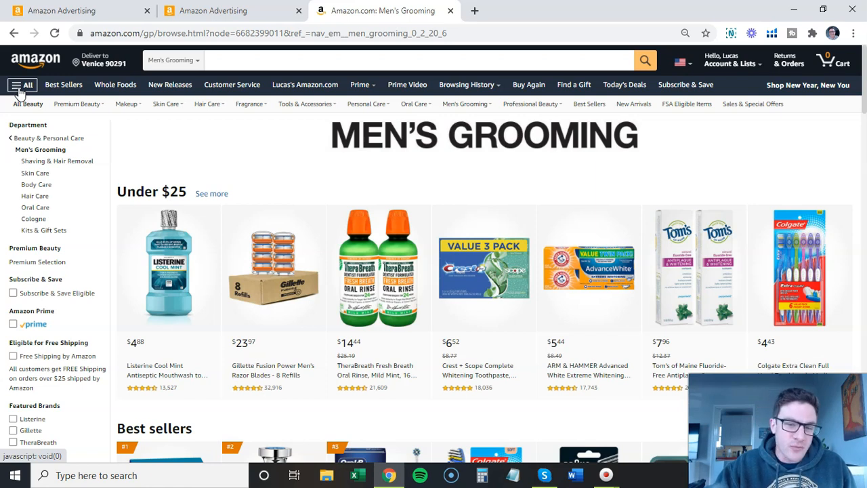
{"action": "mouse_move", "coordinate": [55, 166]}
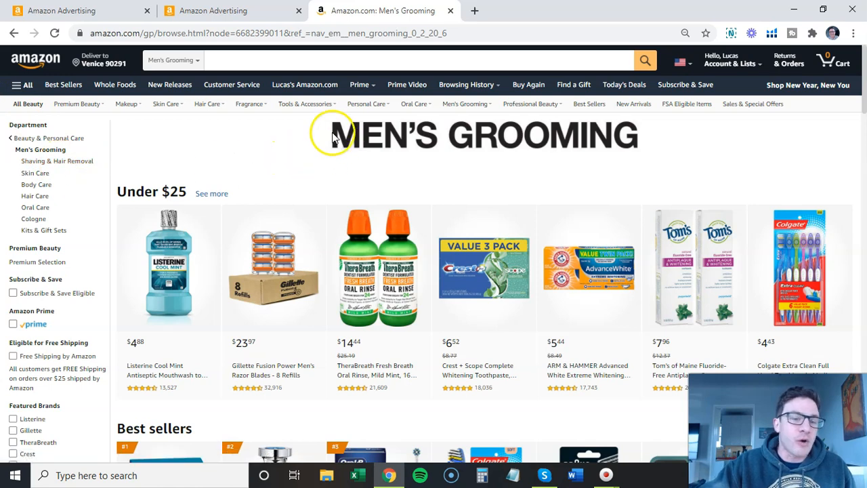
{"action": "mouse_move", "coordinate": [643, 149]}
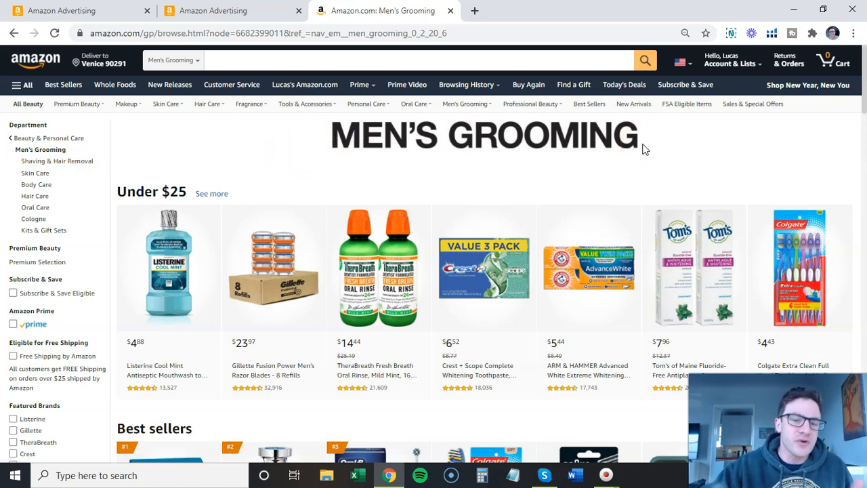
{"action": "mouse_move", "coordinate": [376, 152]}
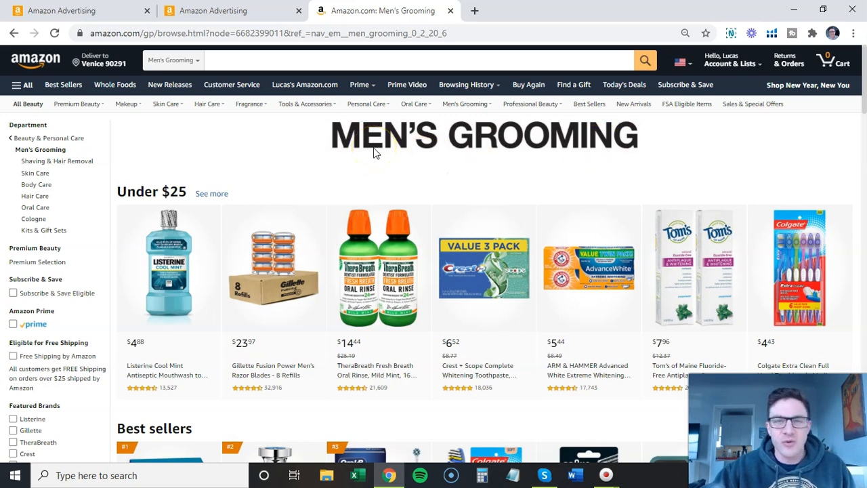
{"action": "mouse_move", "coordinate": [225, 193]}
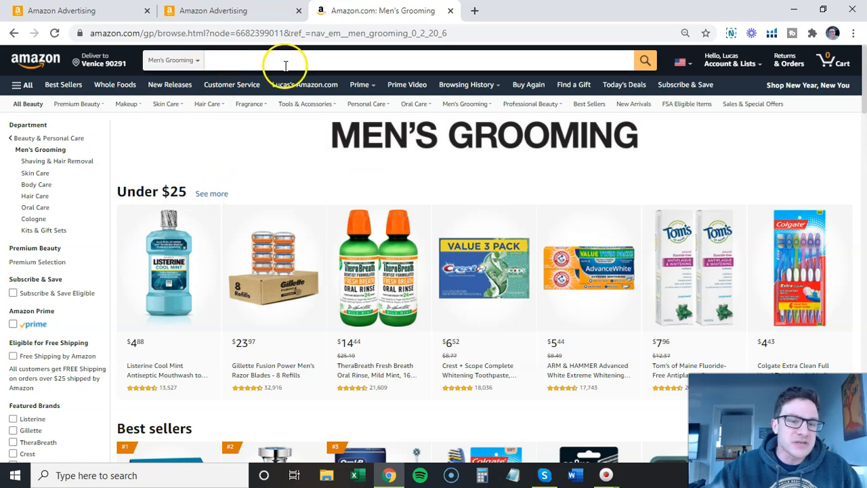
{"action": "mouse_move", "coordinate": [366, 104]}
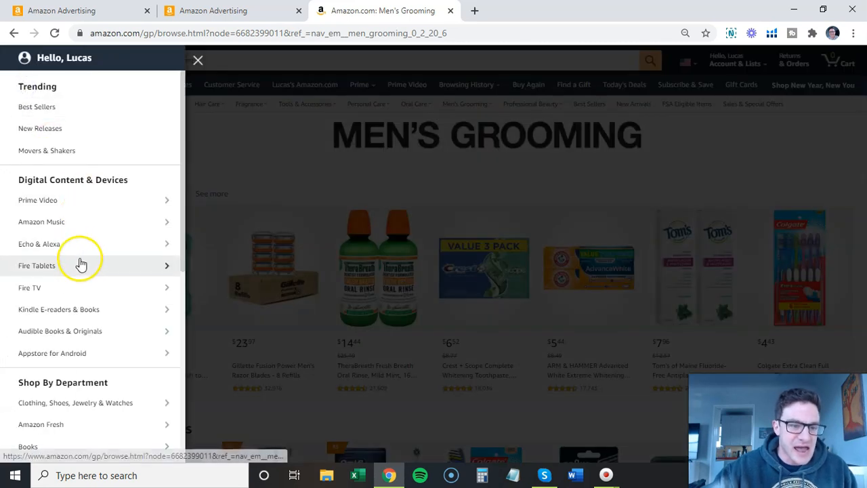
Step: Go through Movies, Music & Games > Headphones and open the IN-EAR category listings
{"action": "scroll", "scroll_direction": "down", "scroll_amount": 3}
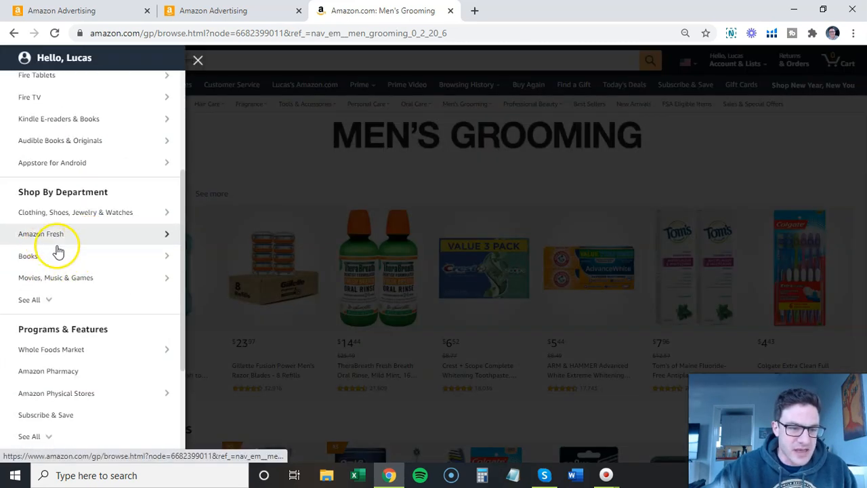
{"action": "left_click", "coordinate": [56, 278]}
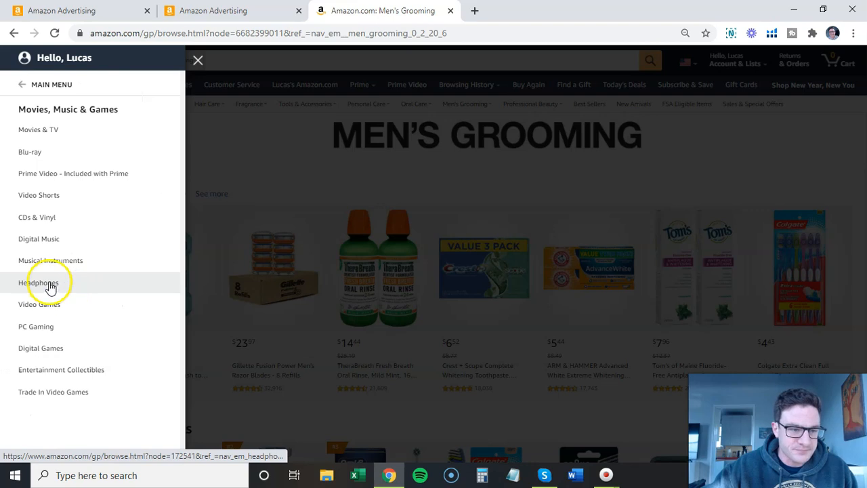
{"action": "left_click", "coordinate": [37, 283]}
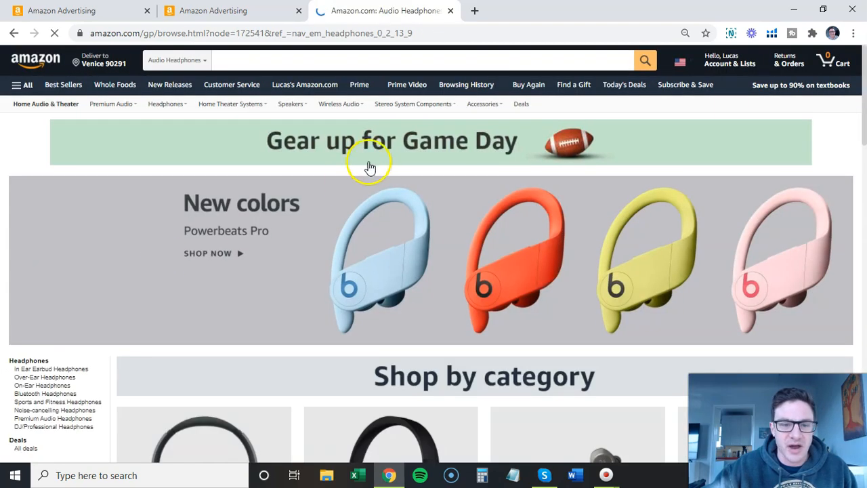
{"action": "scroll", "scroll_direction": "down", "scroll_amount": 3}
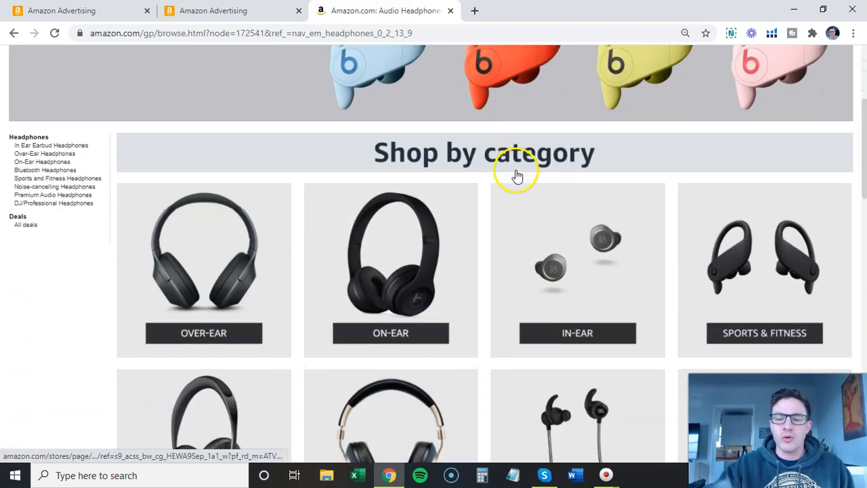
{"action": "scroll", "scroll_direction": "down", "scroll_amount": 3}
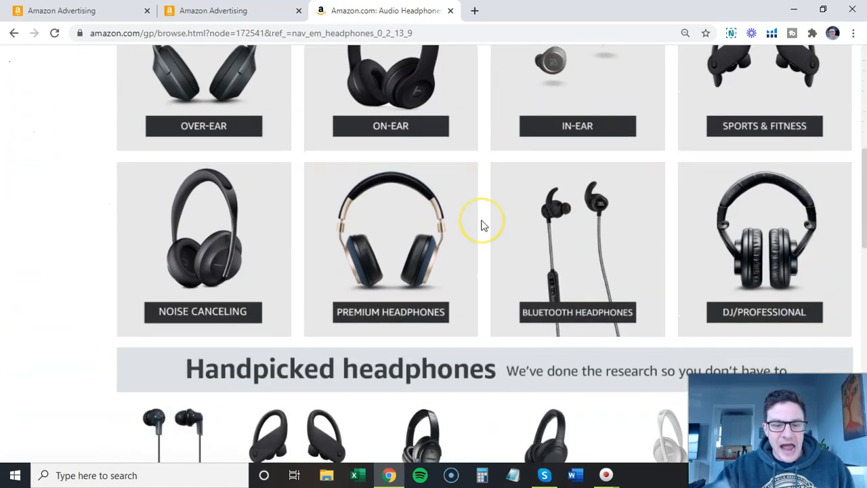
{"action": "scroll", "scroll_direction": "down", "scroll_amount": 3}
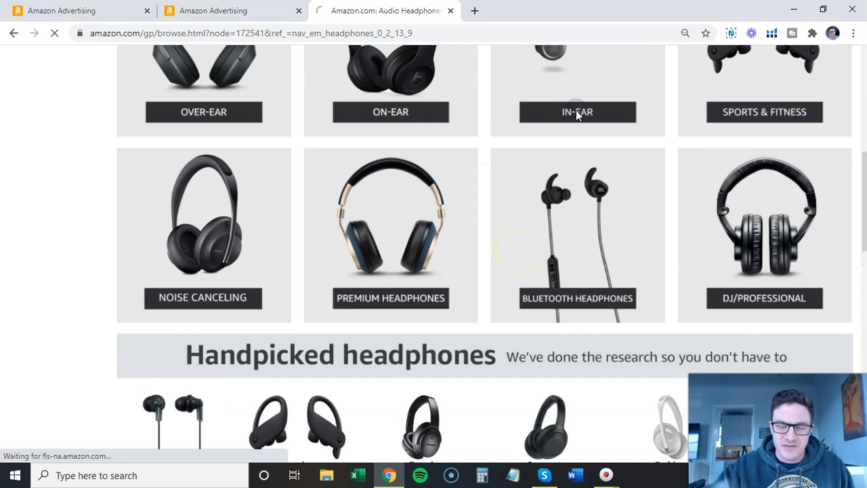
{"action": "left_click", "coordinate": [577, 112]}
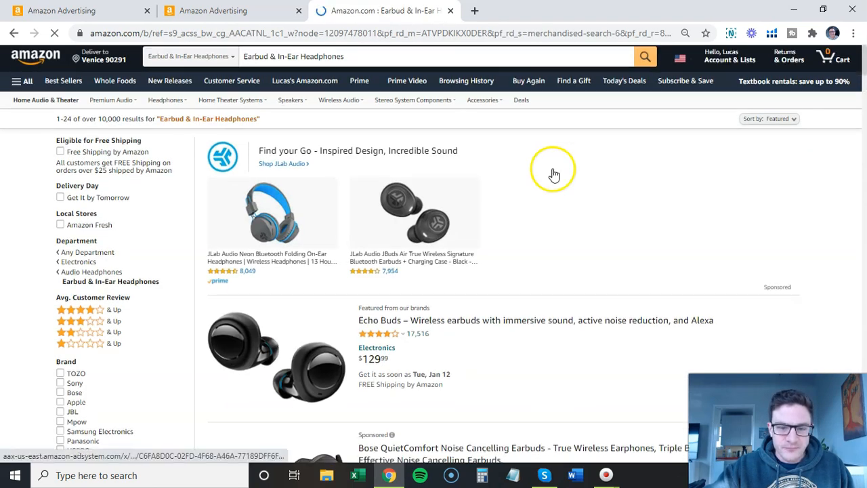
{"action": "scroll", "scroll_direction": "down", "scroll_amount": 3}
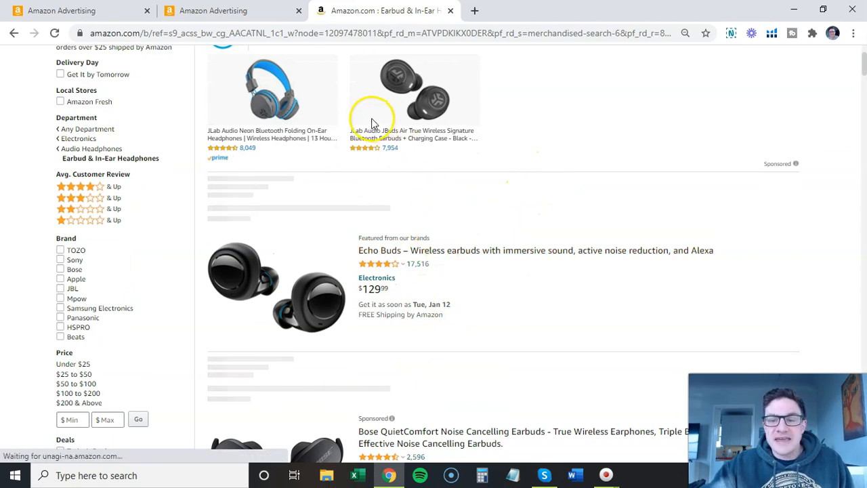
{"action": "mouse_move", "coordinate": [238, 93]}
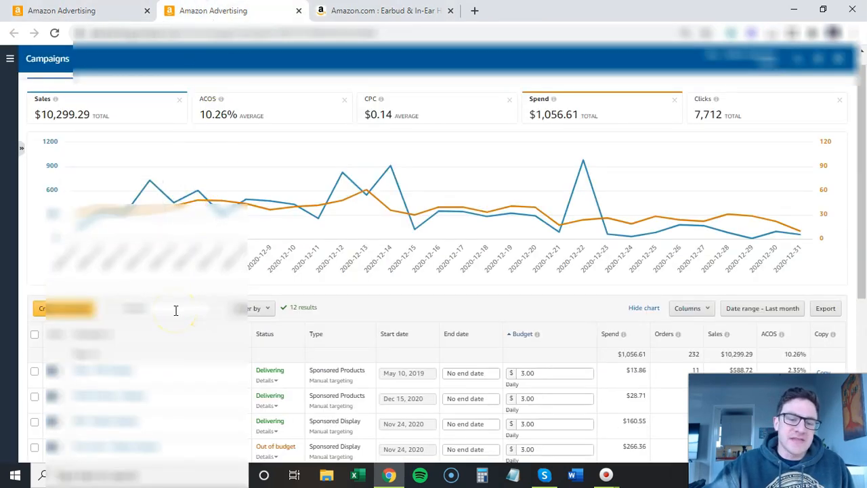
Step: Filter campaigns by 'category' and show last month's spend and sales for the 12 matches
{"action": "scroll", "scroll_direction": "down", "scroll_amount": 3}
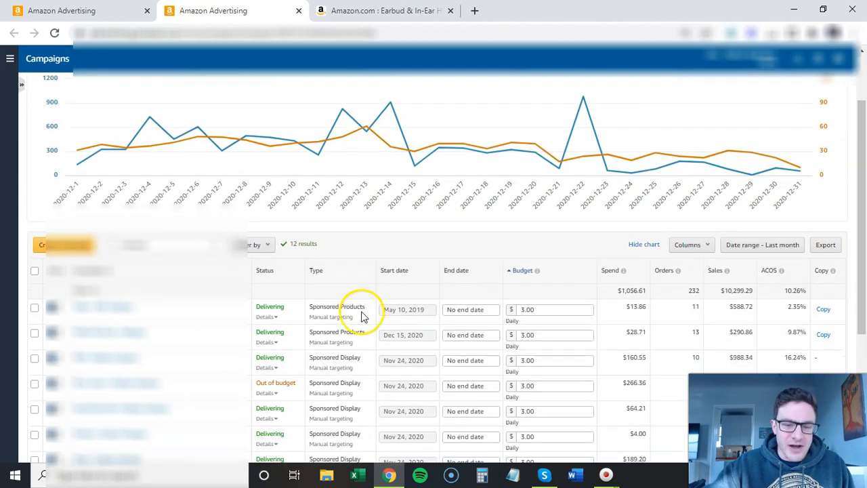
{"action": "mouse_move", "coordinate": [358, 357]}
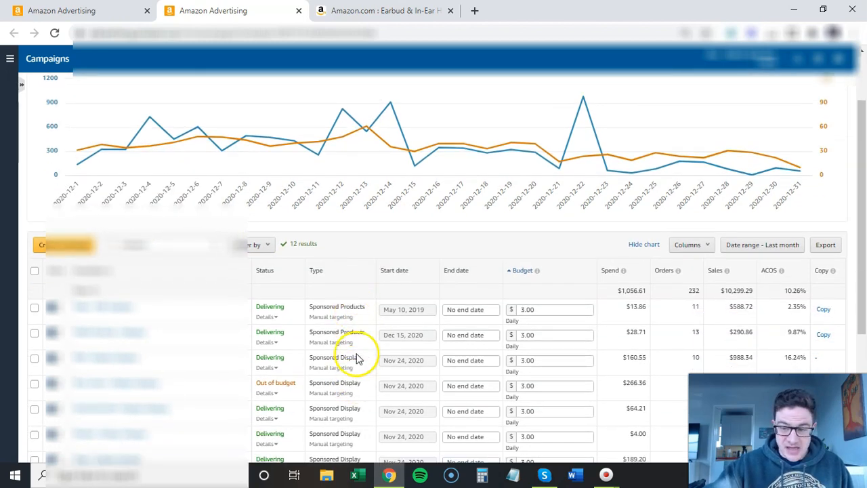
{"action": "mouse_move", "coordinate": [478, 261]}
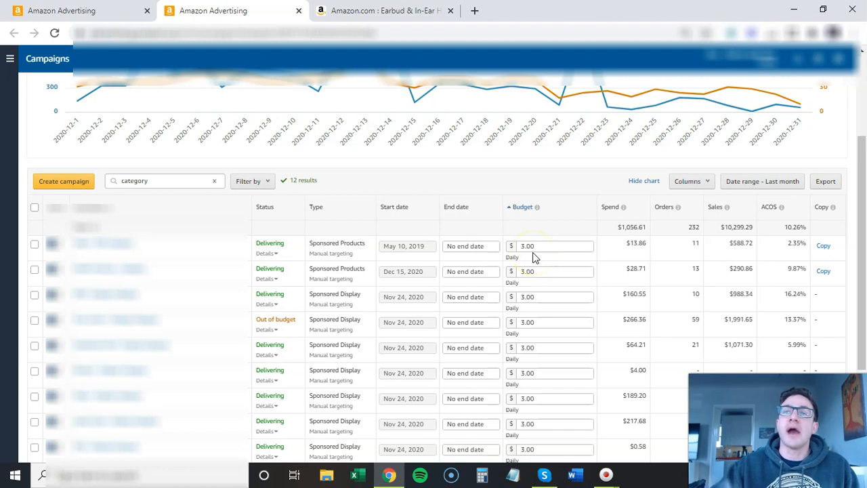
{"action": "mouse_move", "coordinate": [365, 244]}
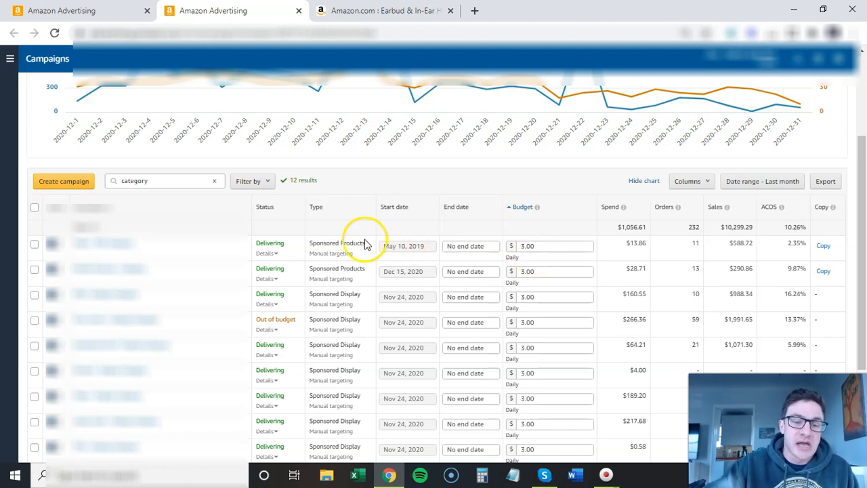
{"action": "mouse_move", "coordinate": [358, 243]}
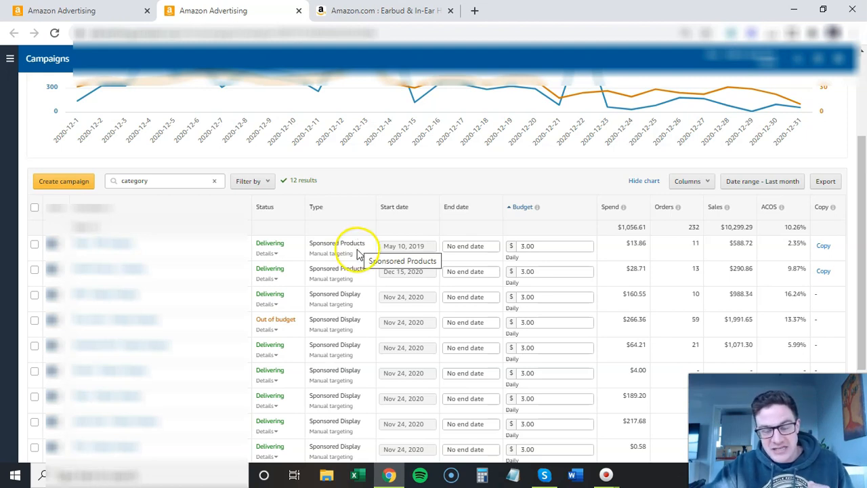
{"action": "double_click", "coordinate": [323, 242]}
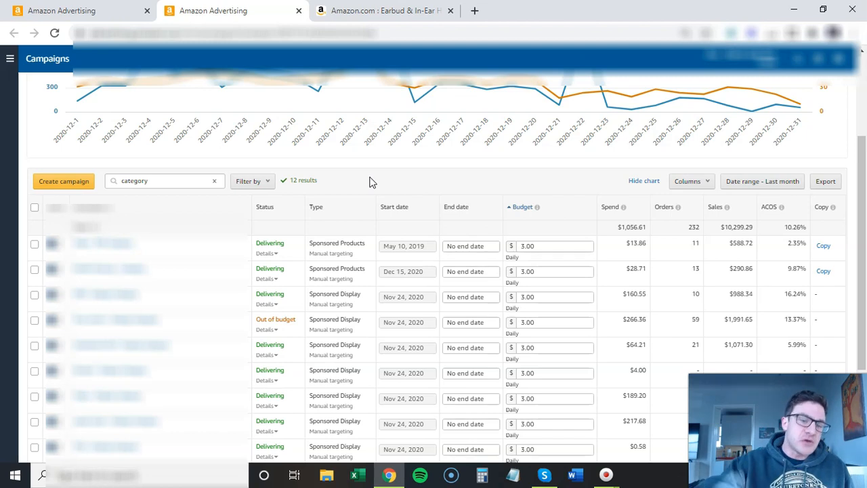
{"action": "mouse_move", "coordinate": [312, 242]}
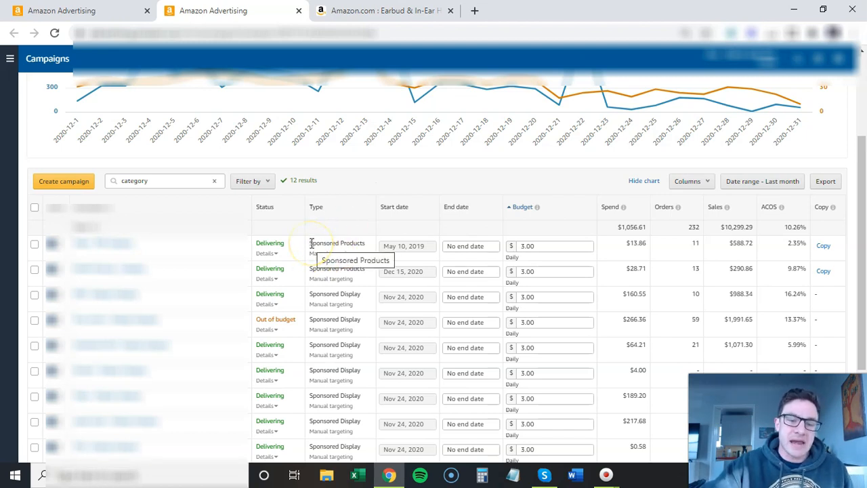
{"action": "double_click", "coordinate": [337, 242]}
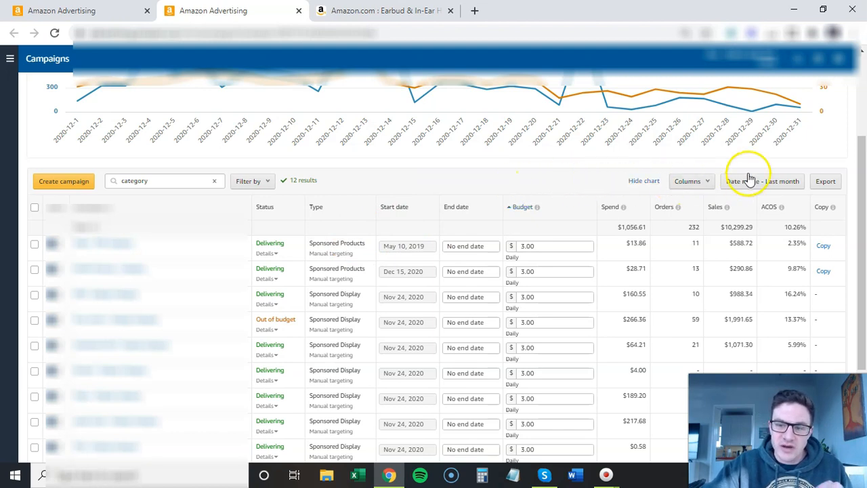
{"action": "mouse_move", "coordinate": [539, 189]}
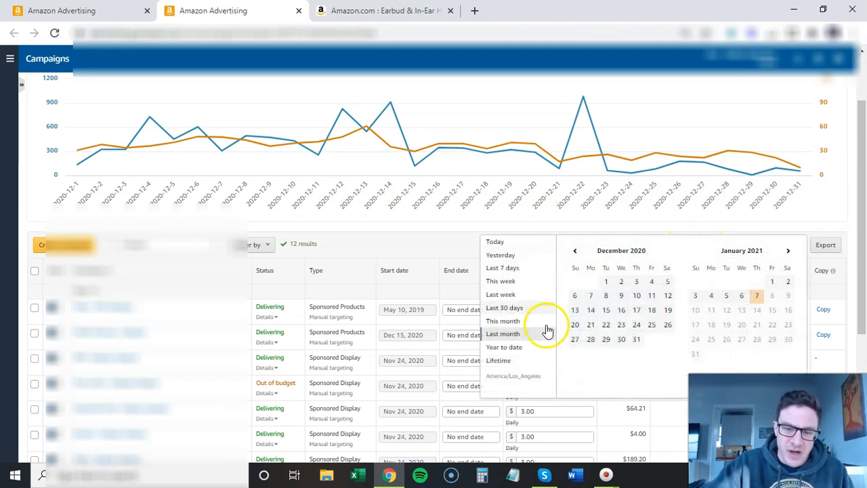
Step: Set the date range to This month, showing $89.81 spend and $568.04 sales
{"action": "left_click", "coordinate": [503, 320]}
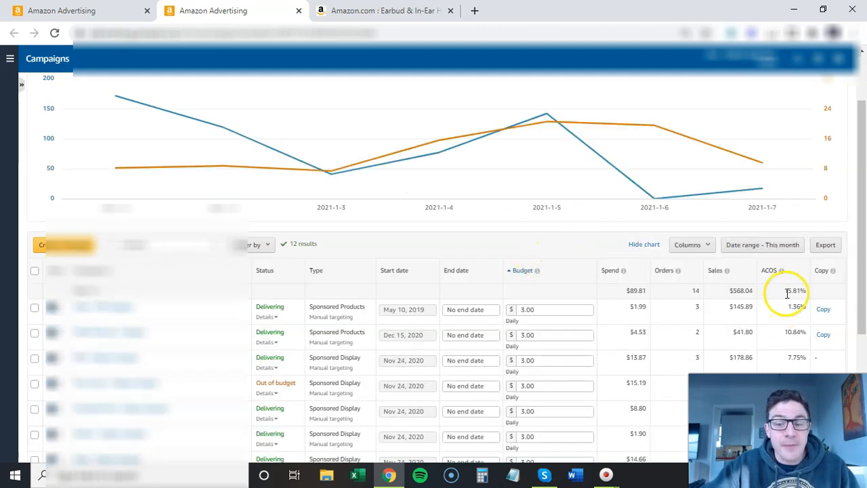
{"action": "mouse_move", "coordinate": [556, 245]}
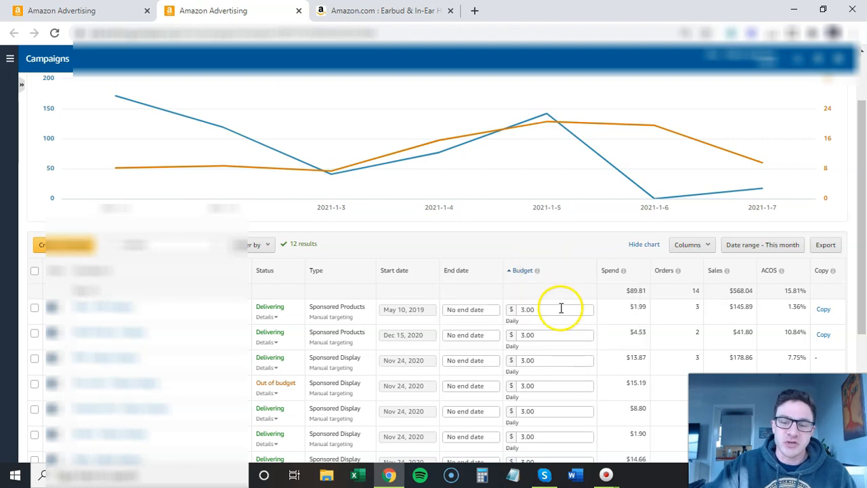
{"action": "mouse_move", "coordinate": [730, 306]}
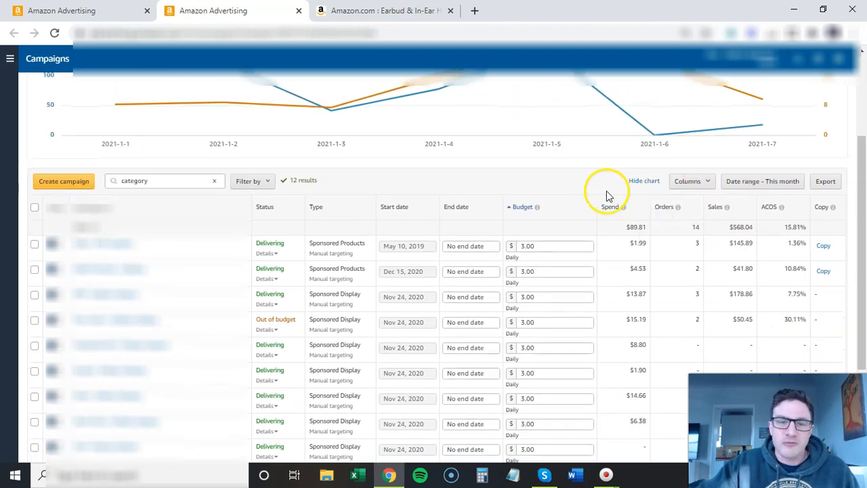
{"action": "mouse_move", "coordinate": [585, 174]}
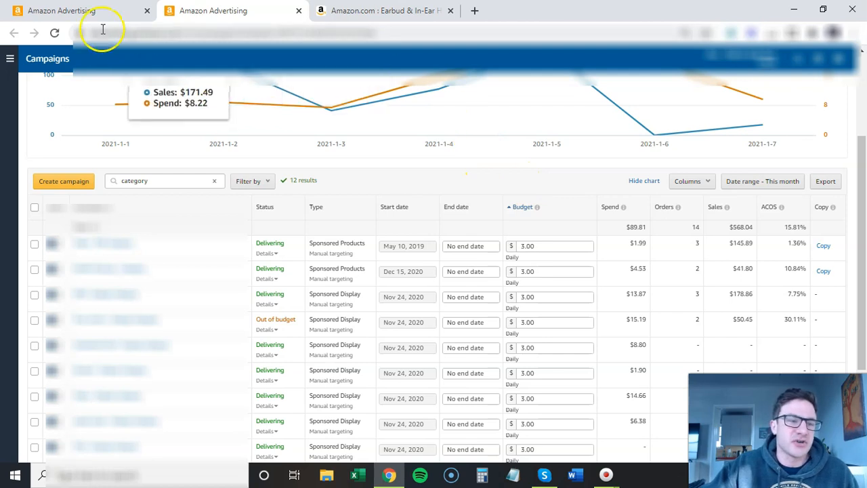
{"action": "mouse_move", "coordinate": [61, 10]}
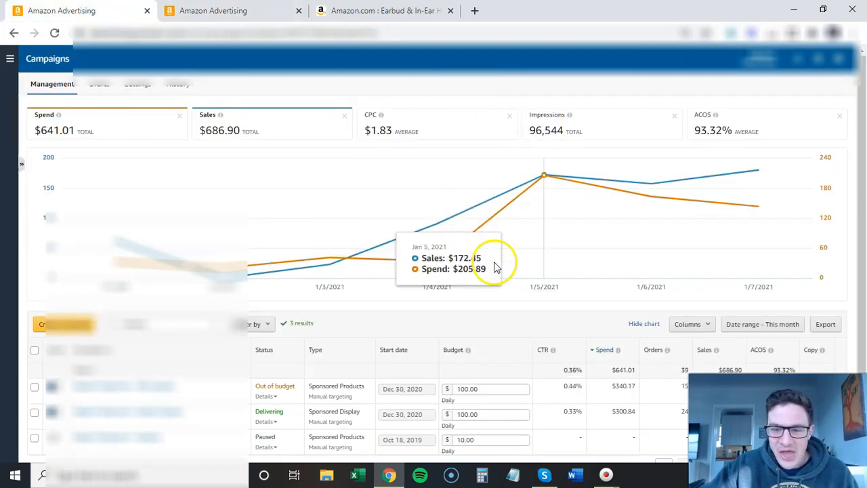
Step: Review the other tab's three campaigns: $641.01 spend, 39 orders, 93.32% ACOS
{"action": "scroll", "scroll_direction": "down", "scroll_amount": 3}
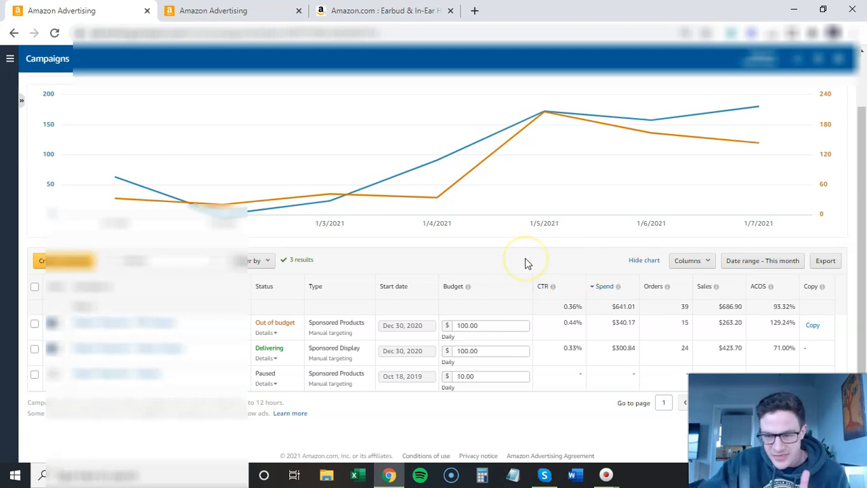
{"action": "mouse_move", "coordinate": [796, 316]}
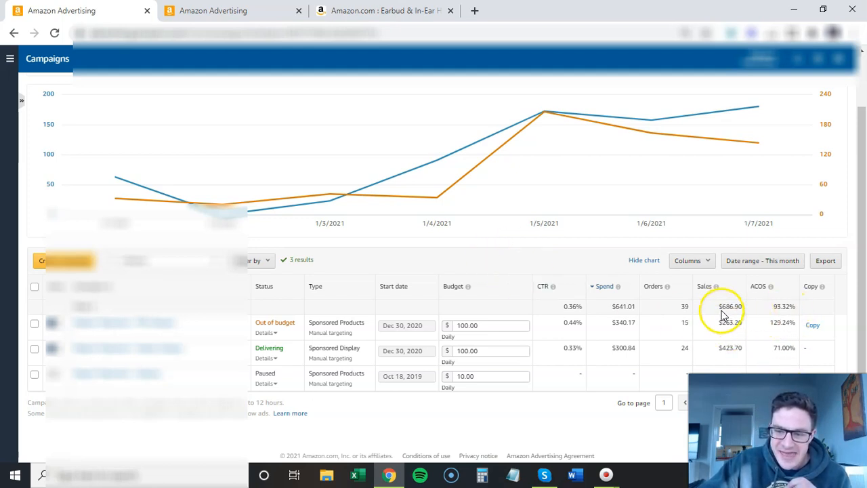
{"action": "double_click", "coordinate": [730, 306]}
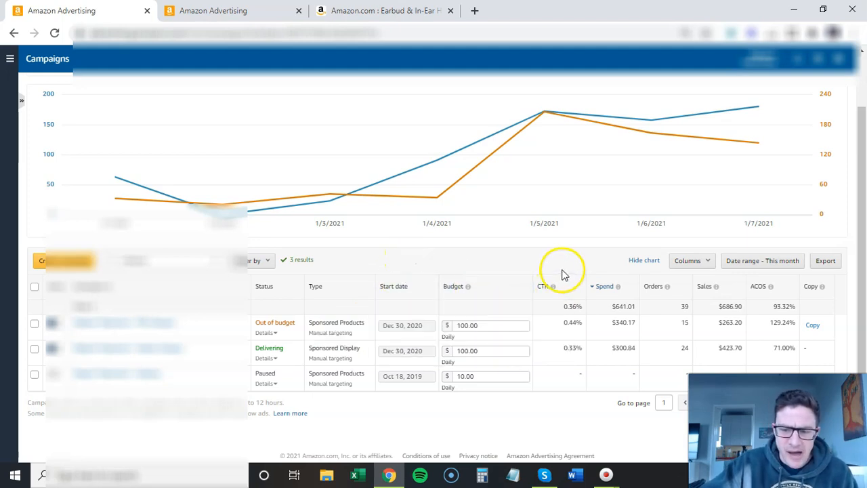
{"action": "mouse_move", "coordinate": [494, 275]}
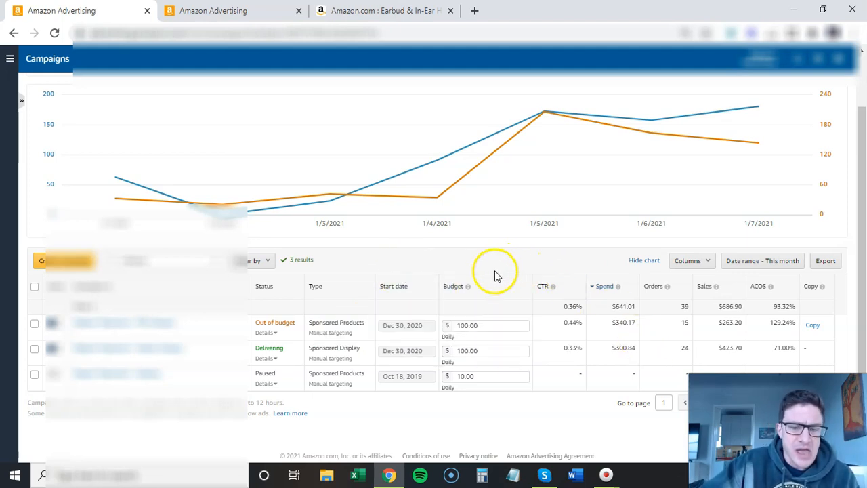
{"action": "mouse_move", "coordinate": [603, 332]}
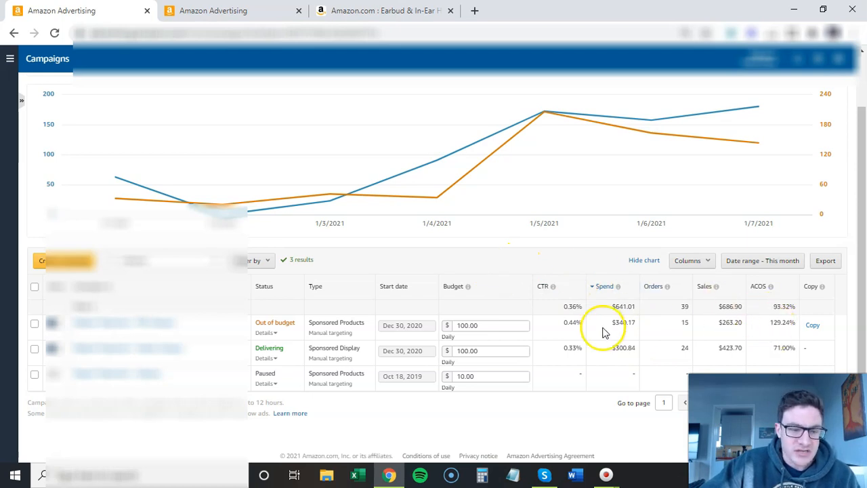
{"action": "mouse_move", "coordinate": [776, 371]}
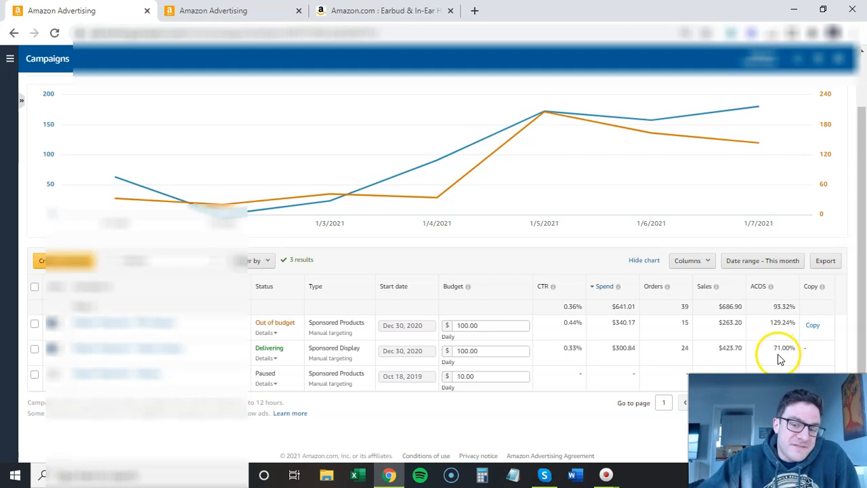
{"action": "mouse_move", "coordinate": [511, 264]}
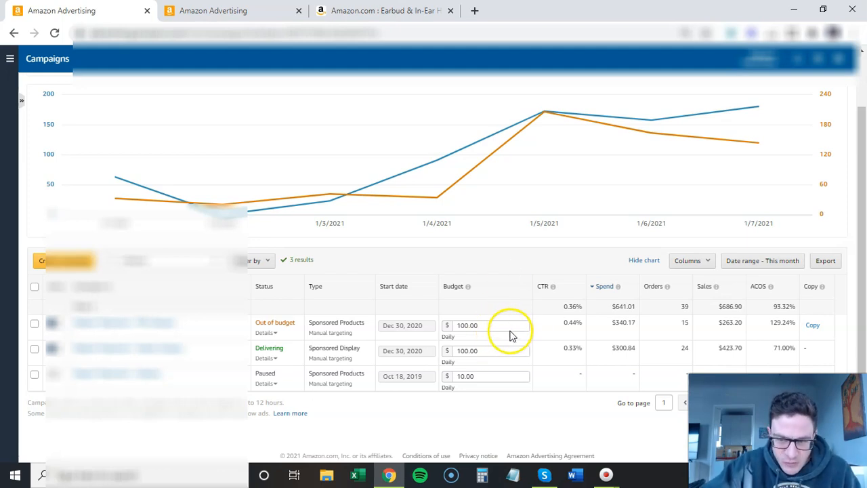
{"action": "mouse_move", "coordinate": [395, 271]}
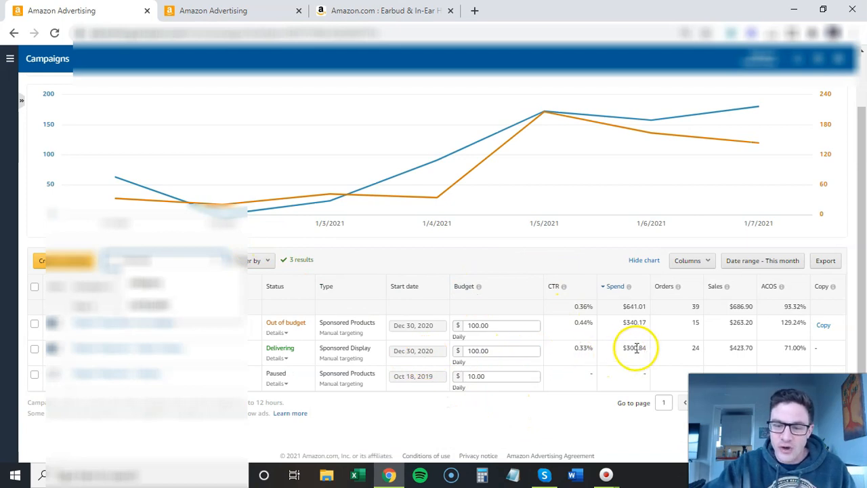
Step: Enter a $200 daily budget for the Sponsored Display campaign and save it
{"action": "left_click", "coordinate": [487, 348]}
{"action": "type", "text": "200"}
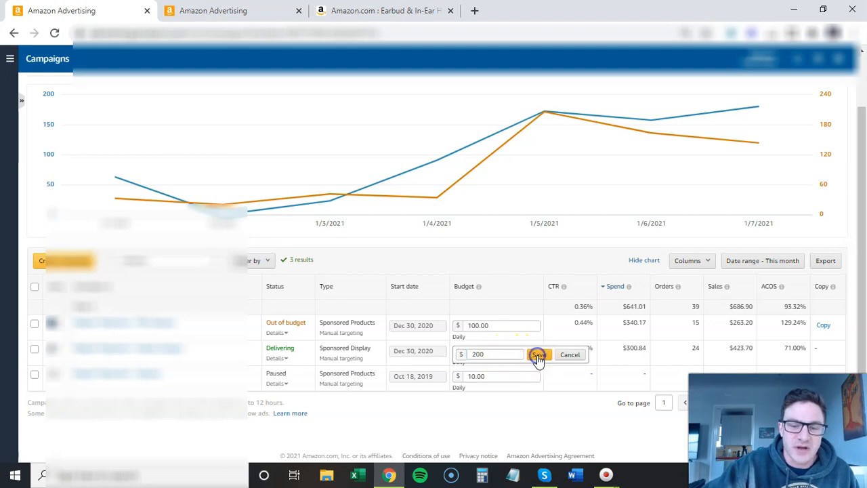
{"action": "left_click", "coordinate": [538, 354]}
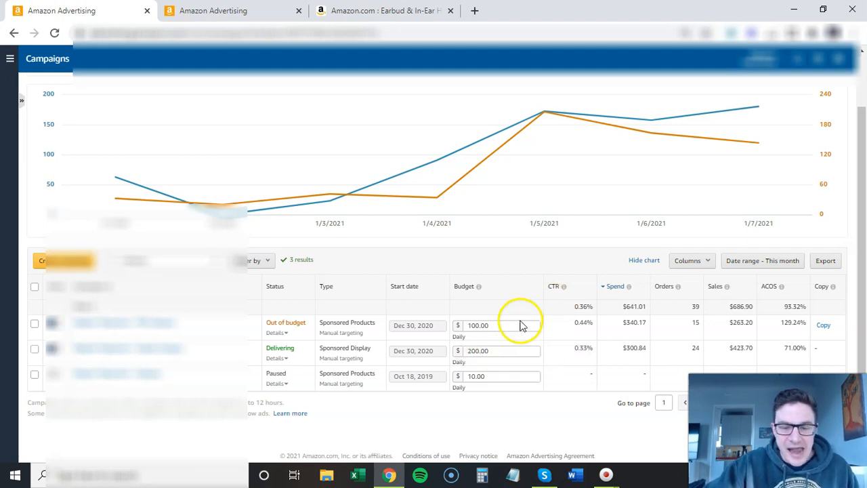
{"action": "mouse_move", "coordinate": [376, 332]}
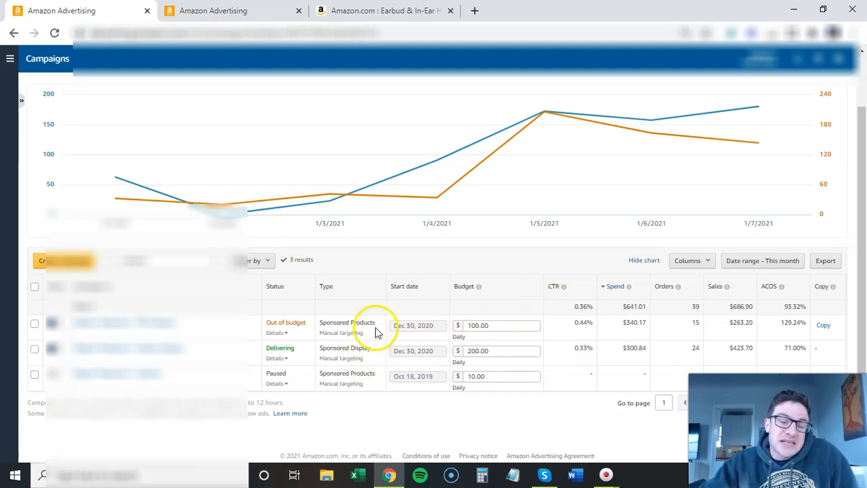
{"action": "mouse_move", "coordinate": [472, 267]}
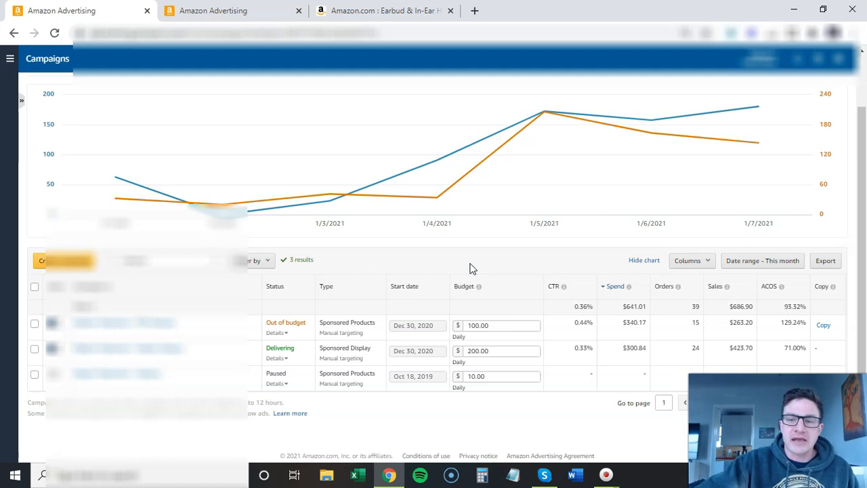
{"action": "mouse_move", "coordinate": [474, 266]}
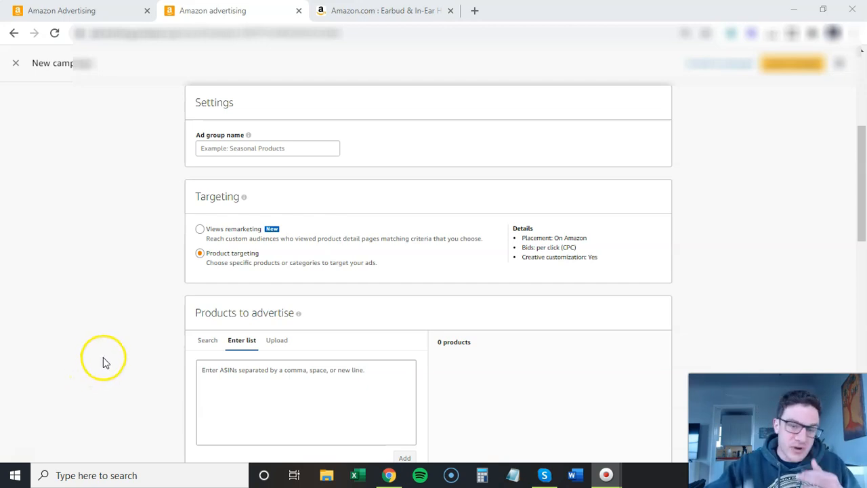
{"action": "mouse_move", "coordinate": [191, 269]}
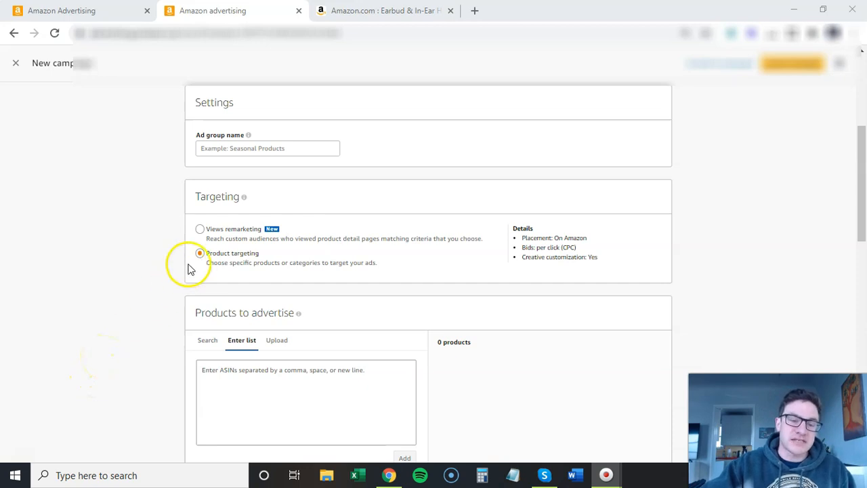
Step: Choose Product targeting in the new campaign form and scroll to Bidding and Products to target
{"action": "left_click", "coordinate": [200, 253]}
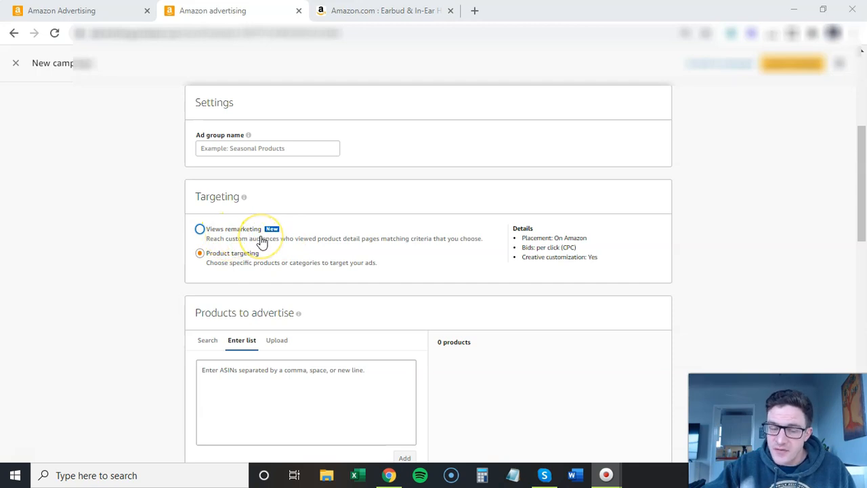
{"action": "mouse_move", "coordinate": [263, 241]}
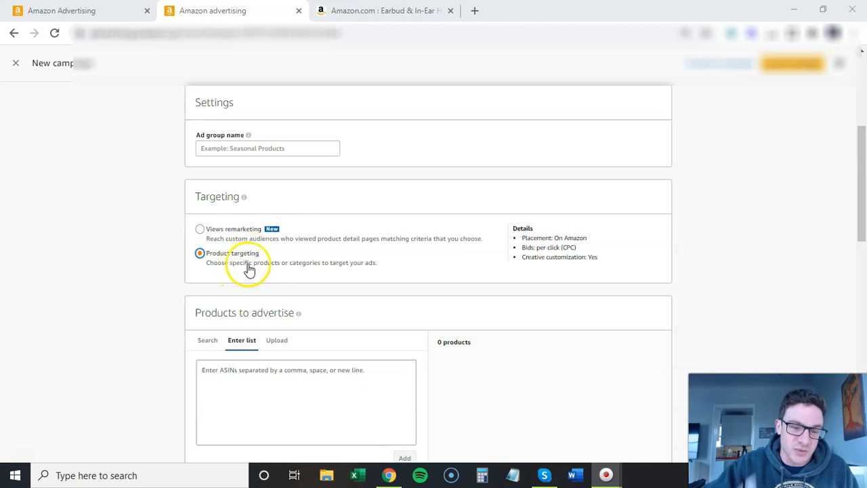
{"action": "scroll", "scroll_direction": "down", "scroll_amount": 3}
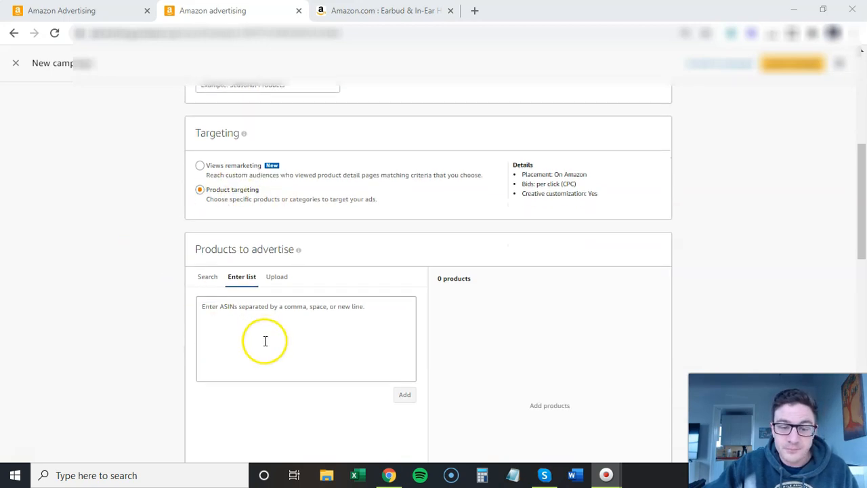
{"action": "scroll", "scroll_direction": "down", "scroll_amount": 3}
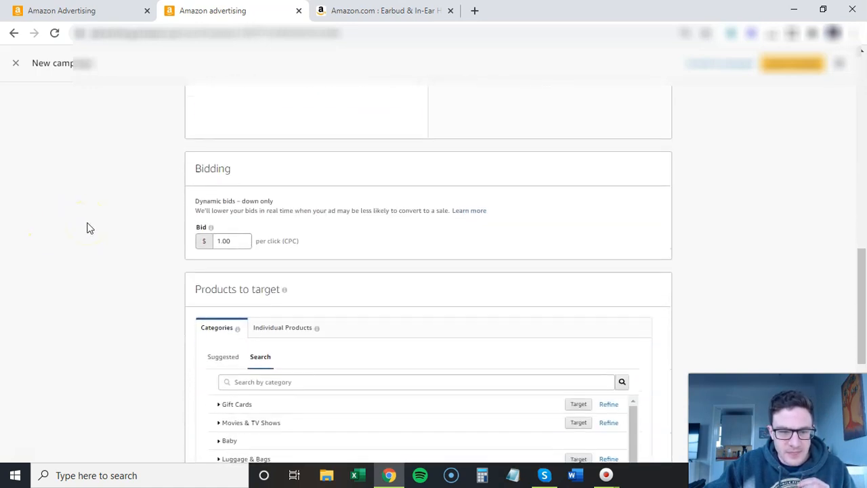
Step: Search categories for 'headphone' and target Car Video Headphones at a $1.00 bid
{"action": "scroll", "scroll_direction": "down", "scroll_amount": 3}
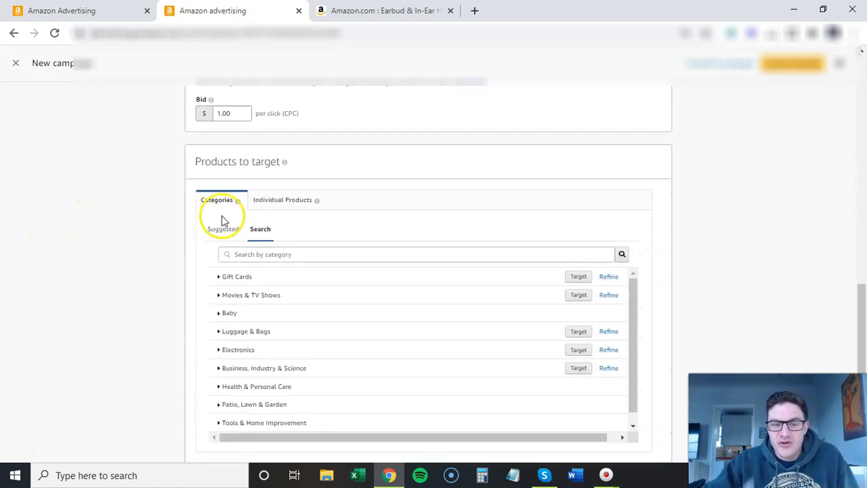
{"action": "scroll", "scroll_direction": "down", "scroll_amount": 3}
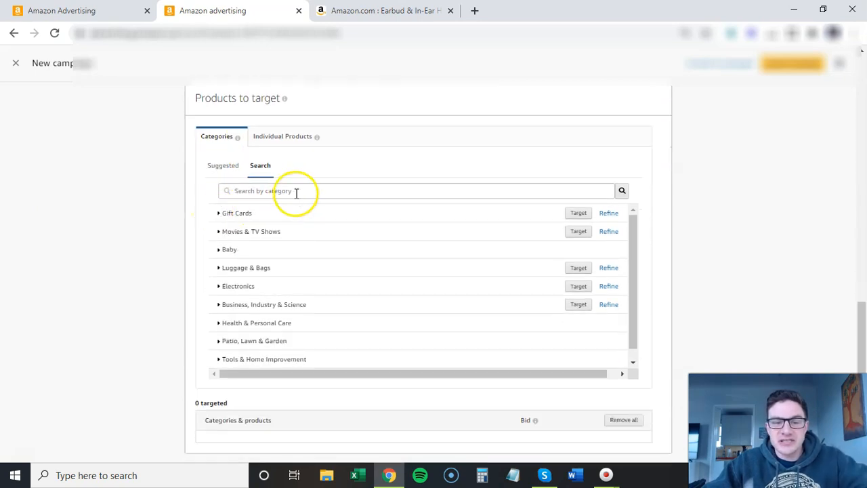
{"action": "left_click", "coordinate": [414, 190]}
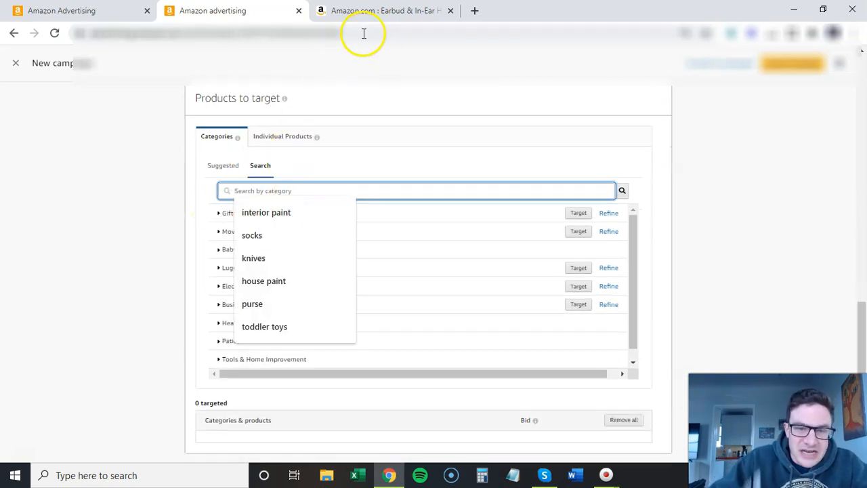
{"action": "type", "text": "headph"}
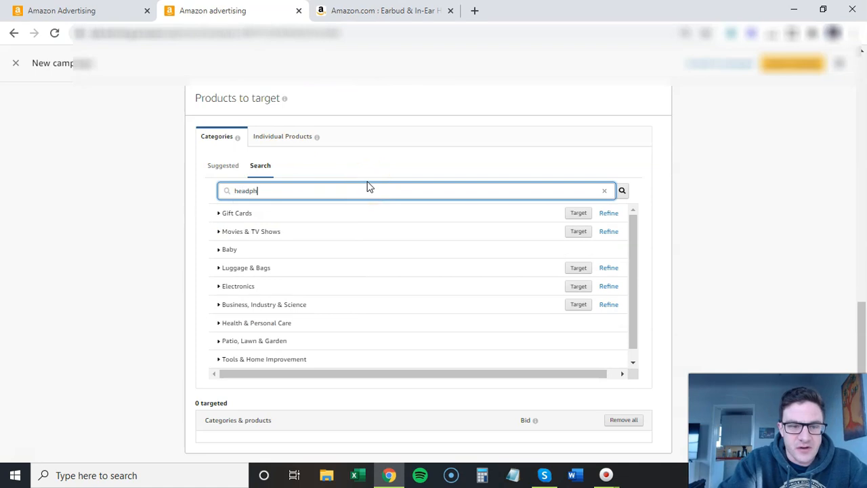
{"action": "type", "text": "one"}
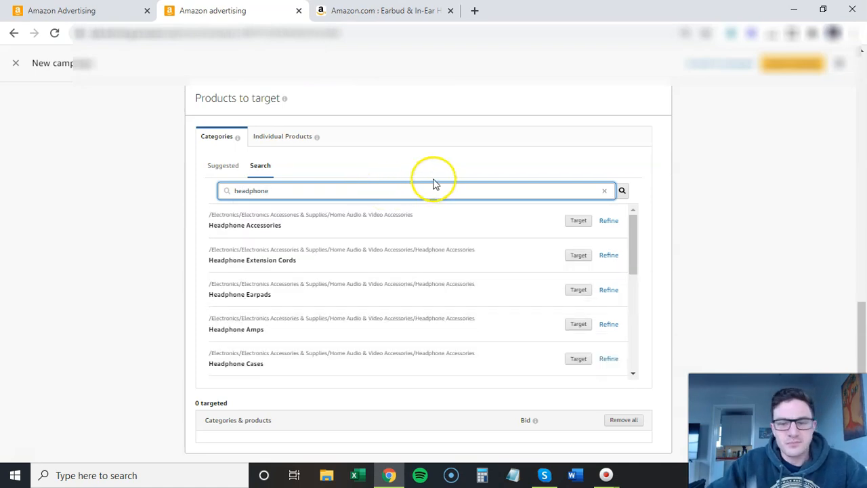
{"action": "scroll", "scroll_direction": "down", "scroll_amount": 3}
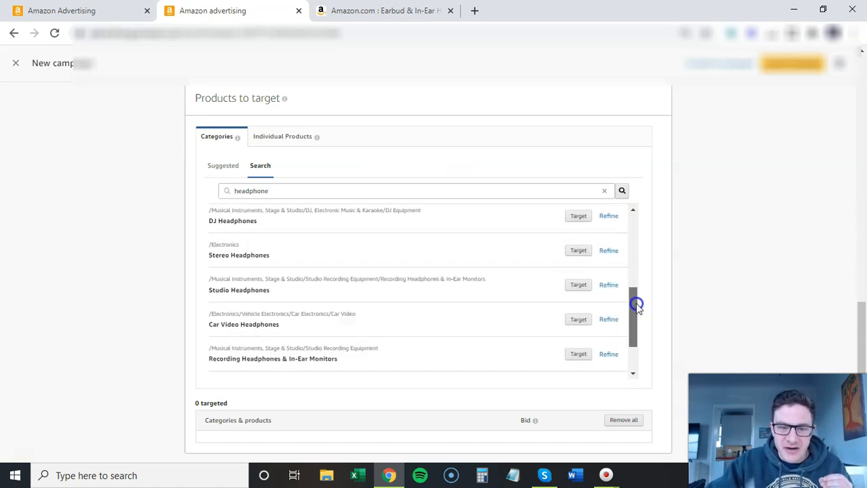
{"action": "scroll", "scroll_direction": "down", "scroll_amount": 3}
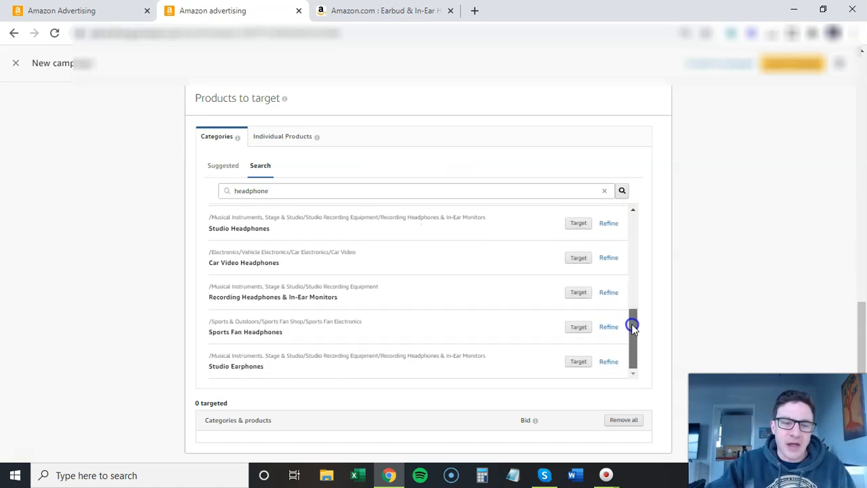
{"action": "mouse_move", "coordinate": [369, 303]}
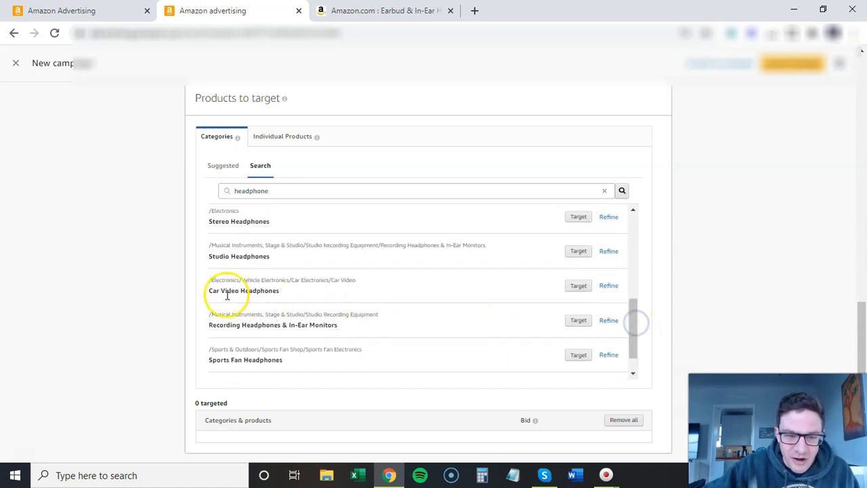
{"action": "mouse_move", "coordinate": [227, 295]}
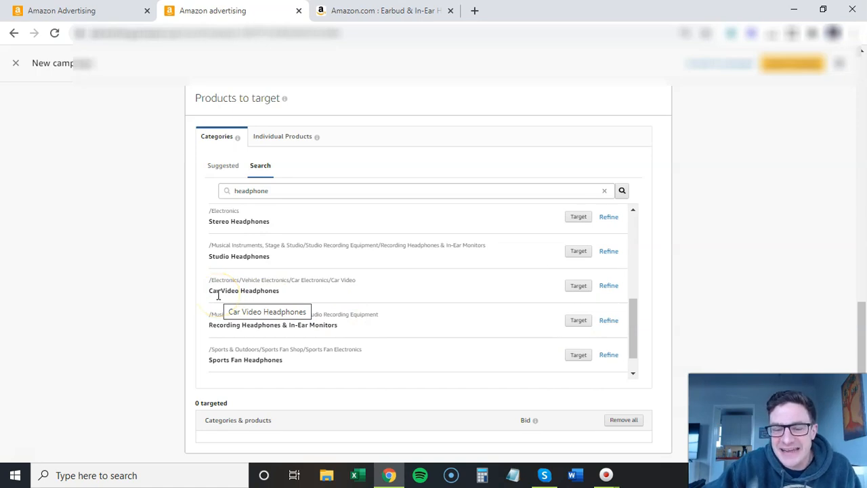
{"action": "mouse_move", "coordinate": [435, 274]}
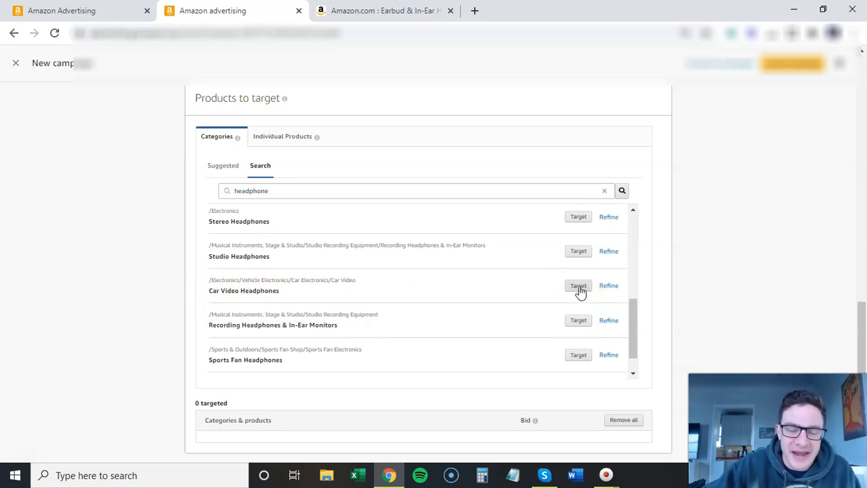
{"action": "left_click", "coordinate": [578, 285]}
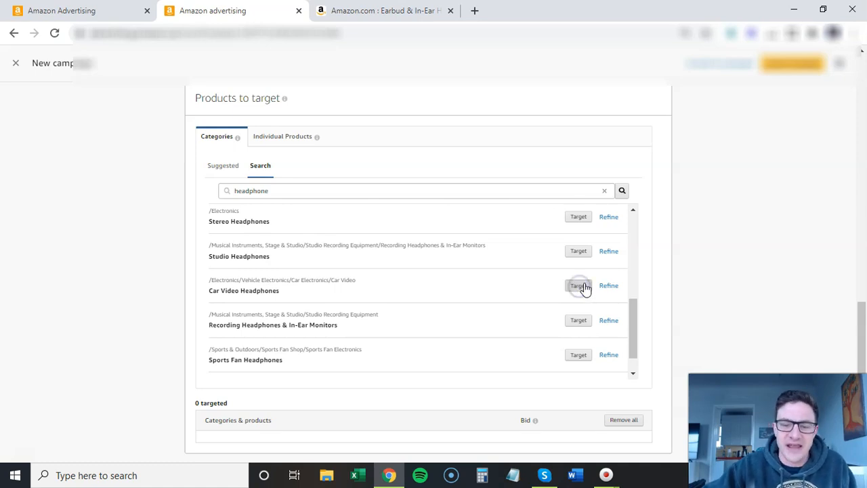
{"action": "left_click", "coordinate": [578, 285]}
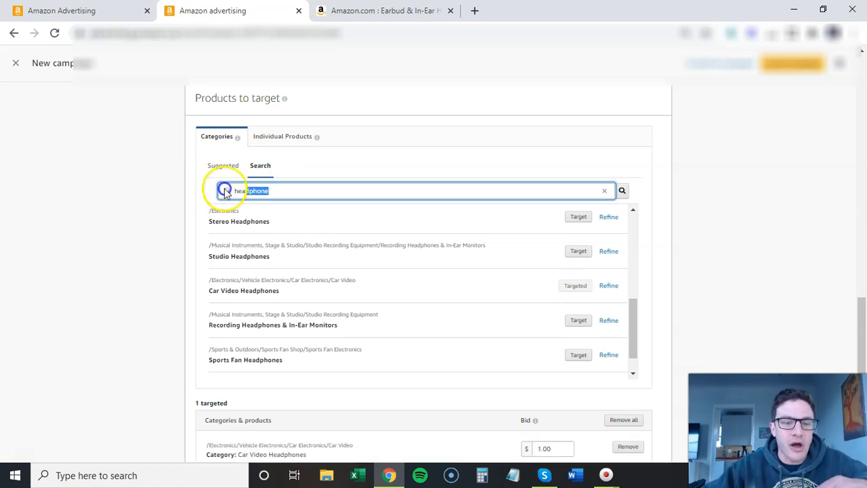
Step: Search 'earphones' and target Studio Earphones, DJ, Stereo and Studio Headphones
{"action": "type", "text": "earb"}
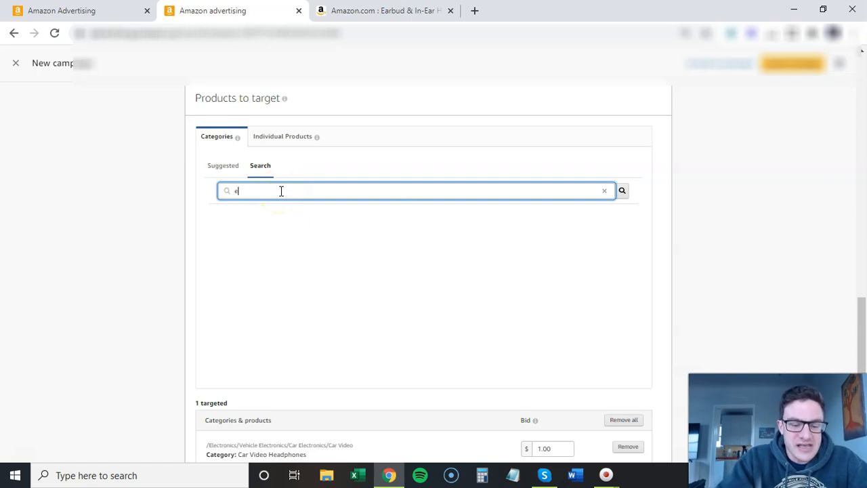
{"action": "type", "text": "earphones"}
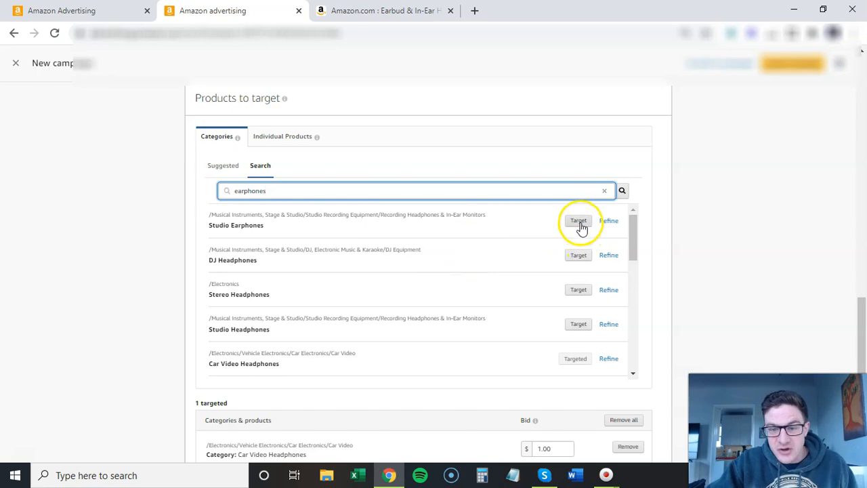
{"action": "left_click", "coordinate": [577, 289]}
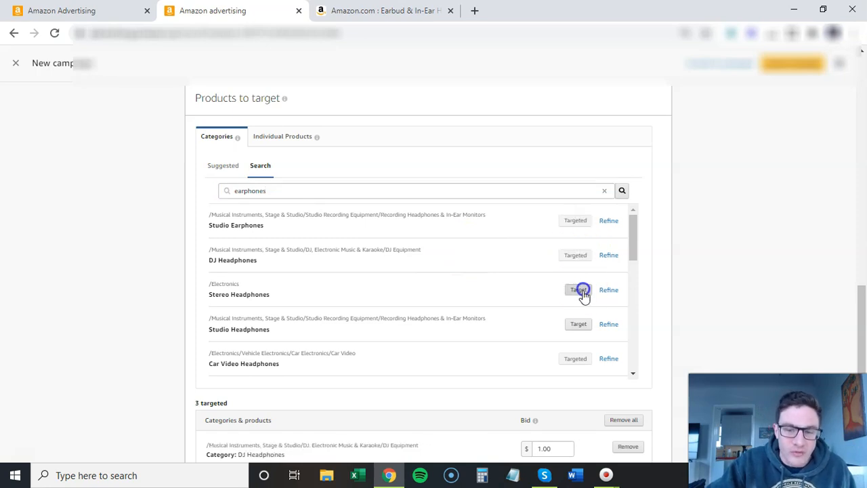
{"action": "left_click", "coordinate": [577, 289]}
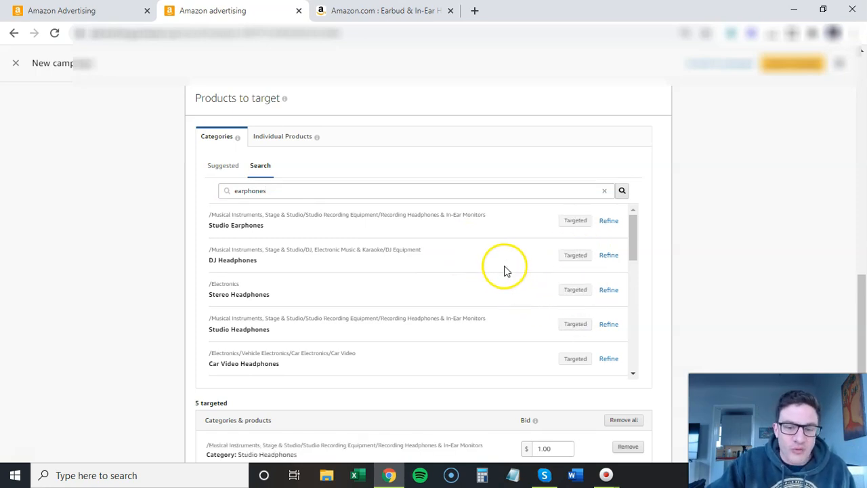
{"action": "scroll", "scroll_direction": "down", "scroll_amount": 3}
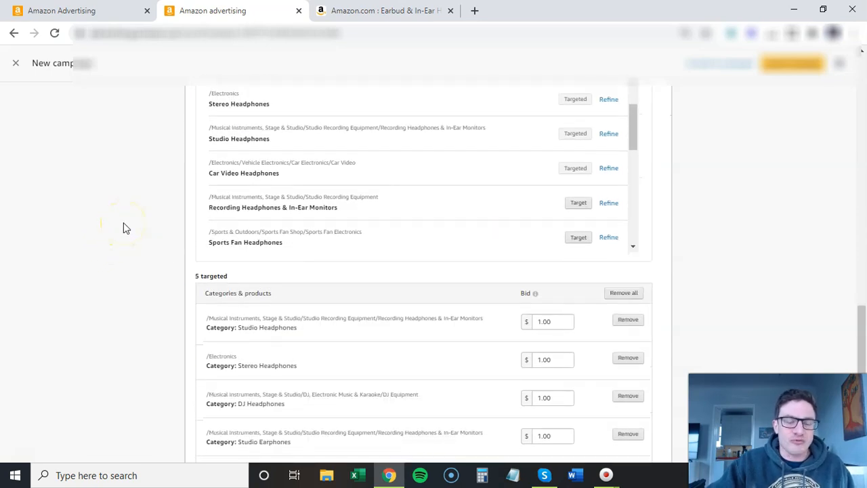
{"action": "scroll", "scroll_direction": "down", "scroll_amount": 3}
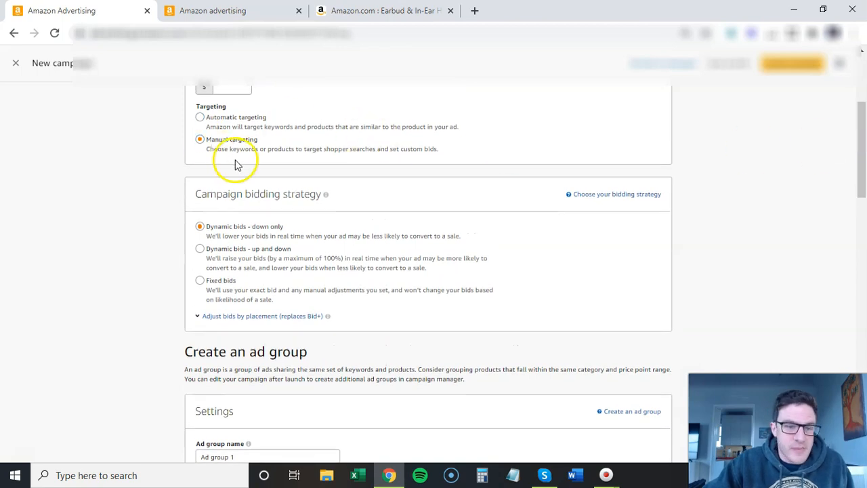
Step: In the other campaign's product targeting, use Categories > Search to find 'earphones'
{"action": "scroll", "scroll_direction": "down", "scroll_amount": 3}
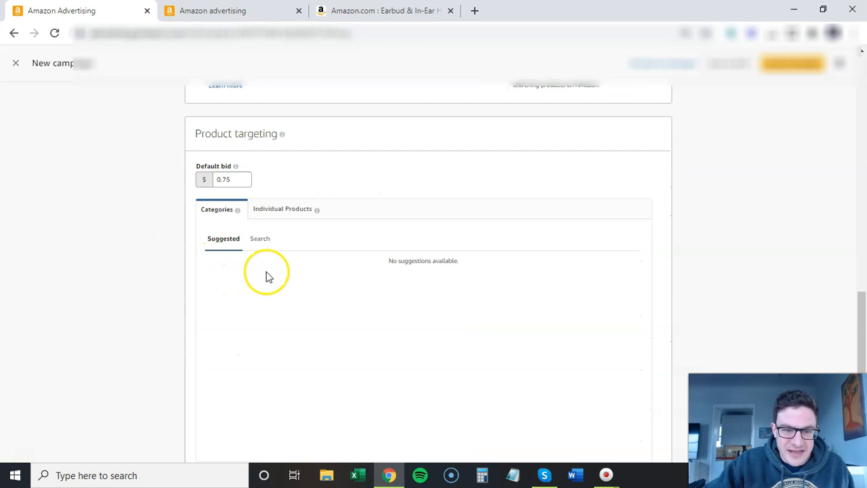
{"action": "left_click", "coordinate": [260, 239]}
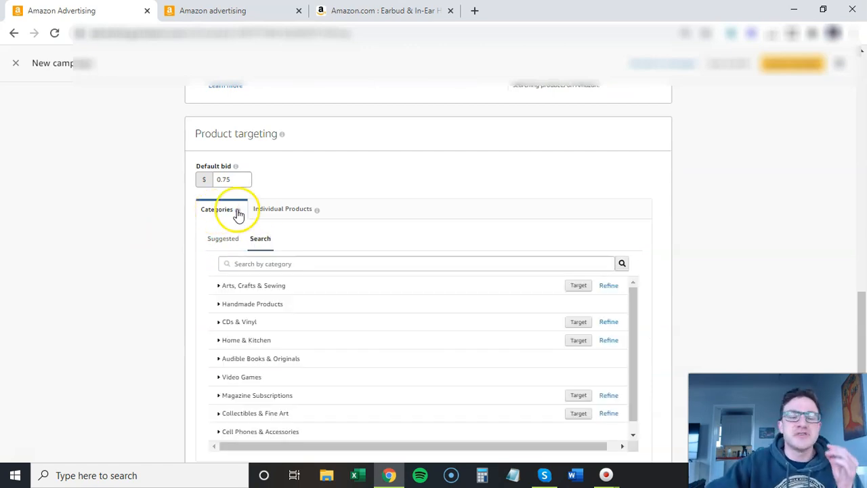
{"action": "left_click", "coordinate": [282, 209]}
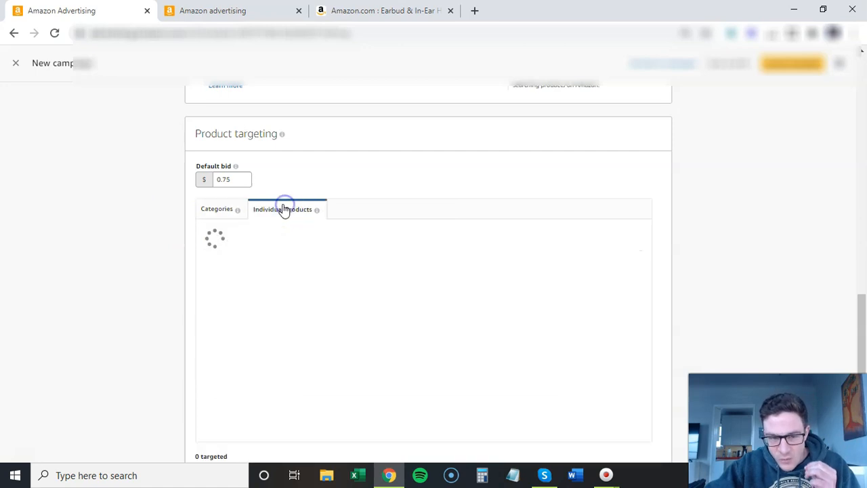
{"action": "left_click", "coordinate": [217, 208]}
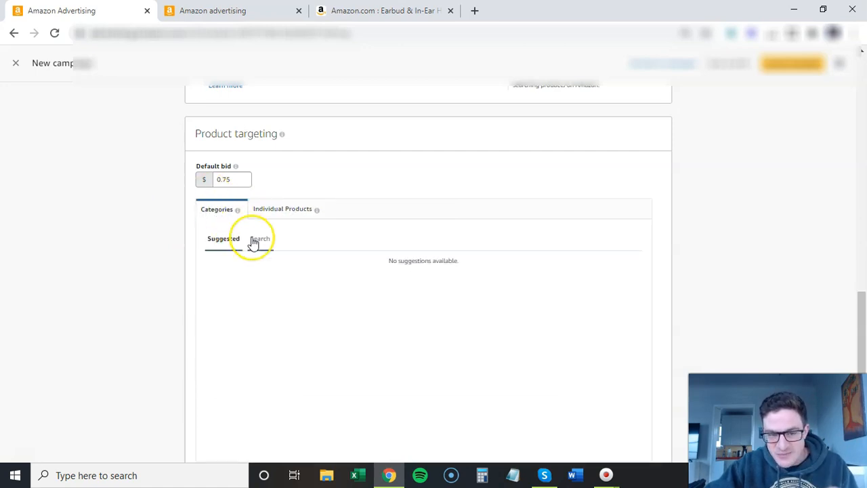
{"action": "left_click", "coordinate": [261, 238]}
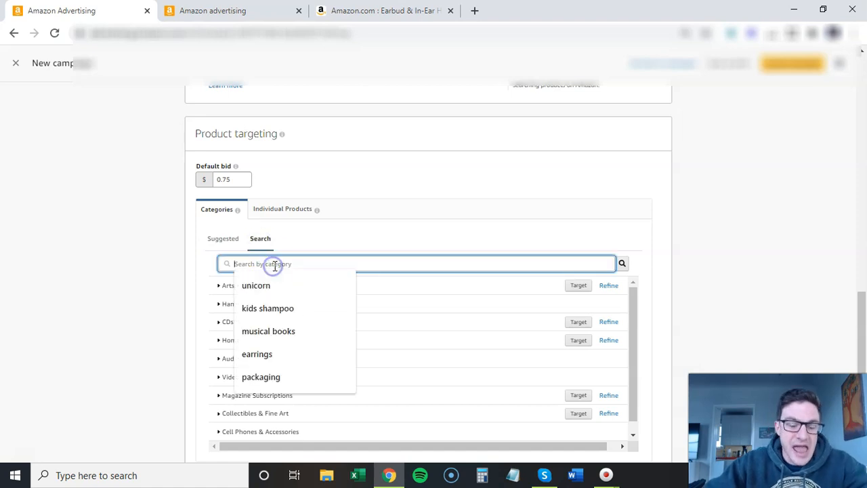
{"action": "type", "text": "earphones"}
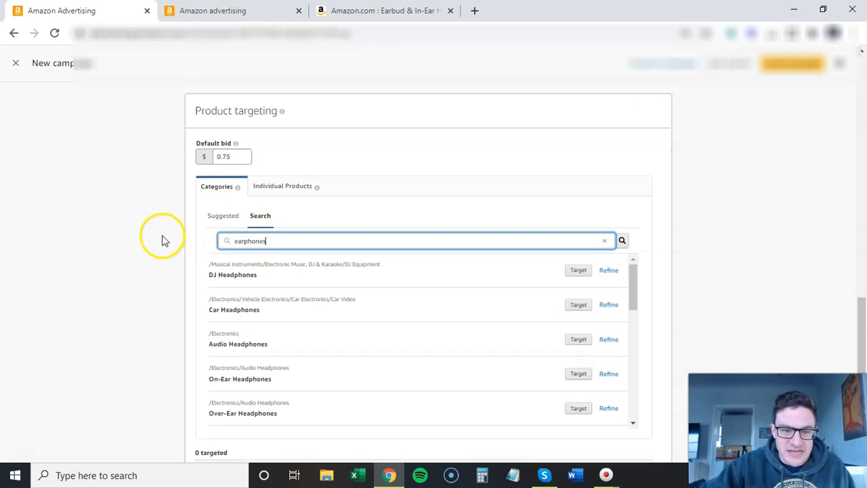
{"action": "scroll", "scroll_direction": "down", "scroll_amount": 3}
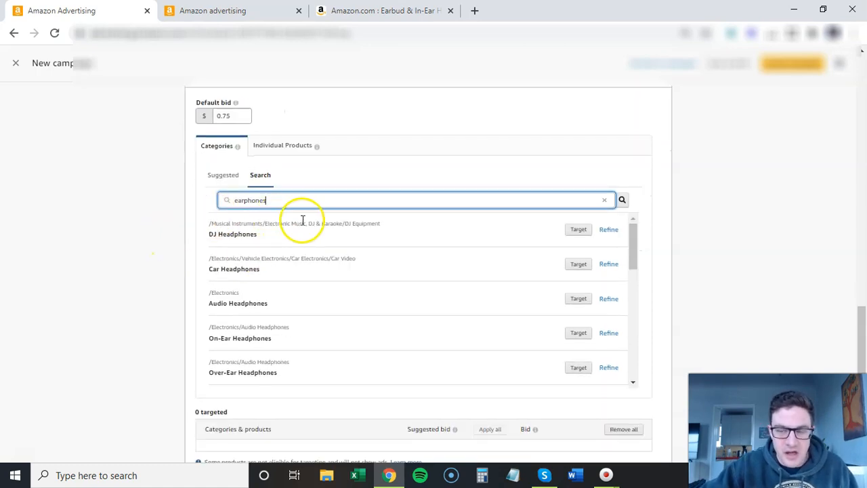